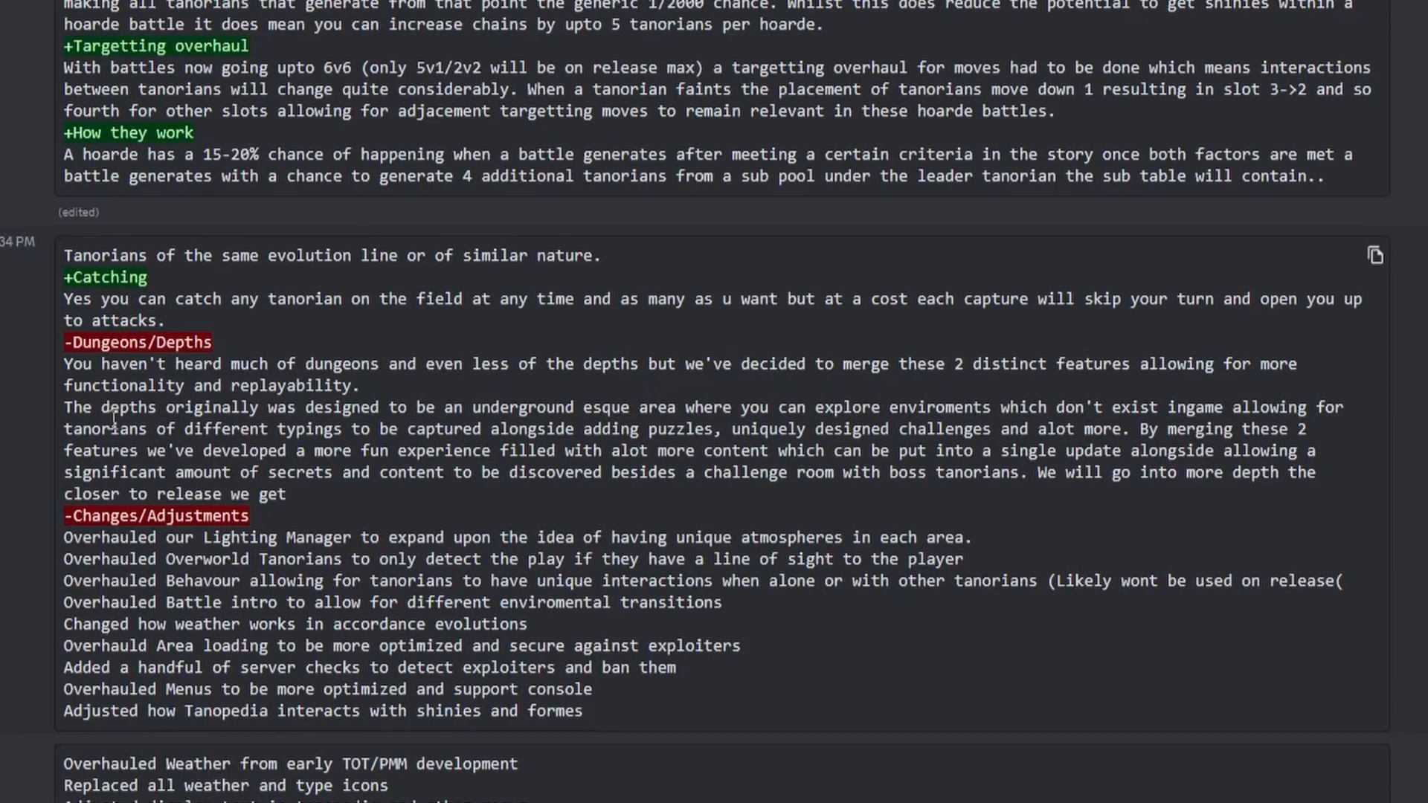
{"action": "mouse_move", "coordinate": [111, 417]}
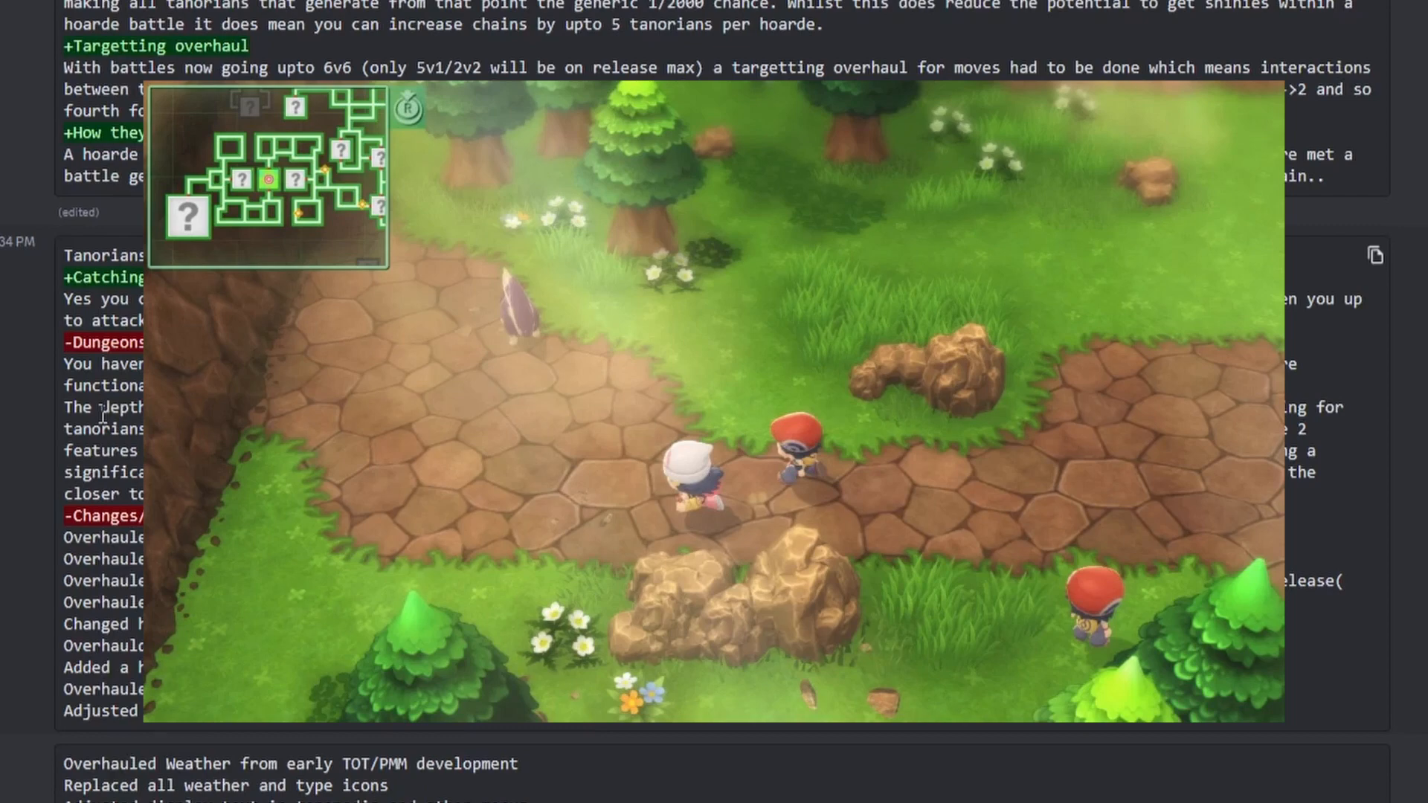
{"action": "mouse_move", "coordinate": [107, 412]}
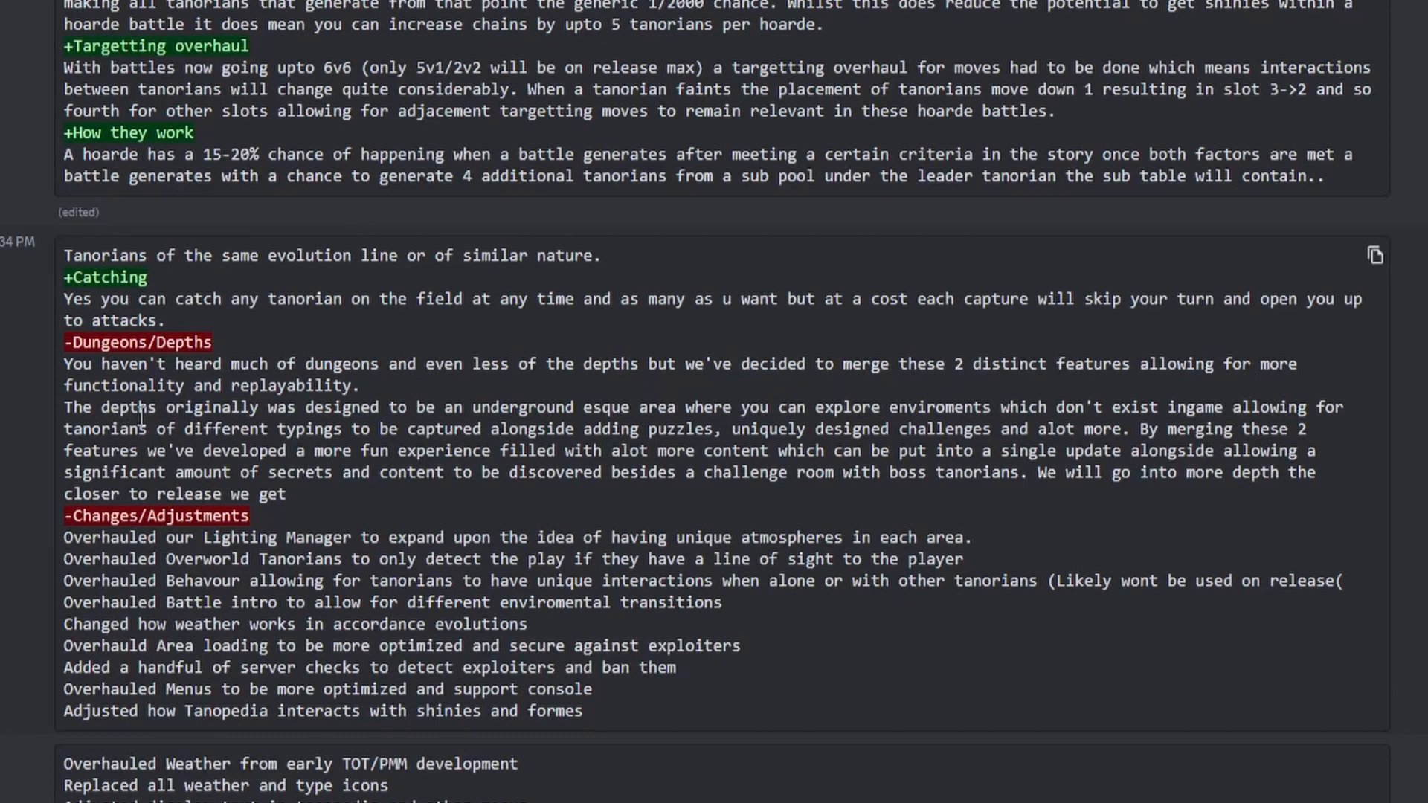
{"action": "mouse_move", "coordinate": [141, 413]}
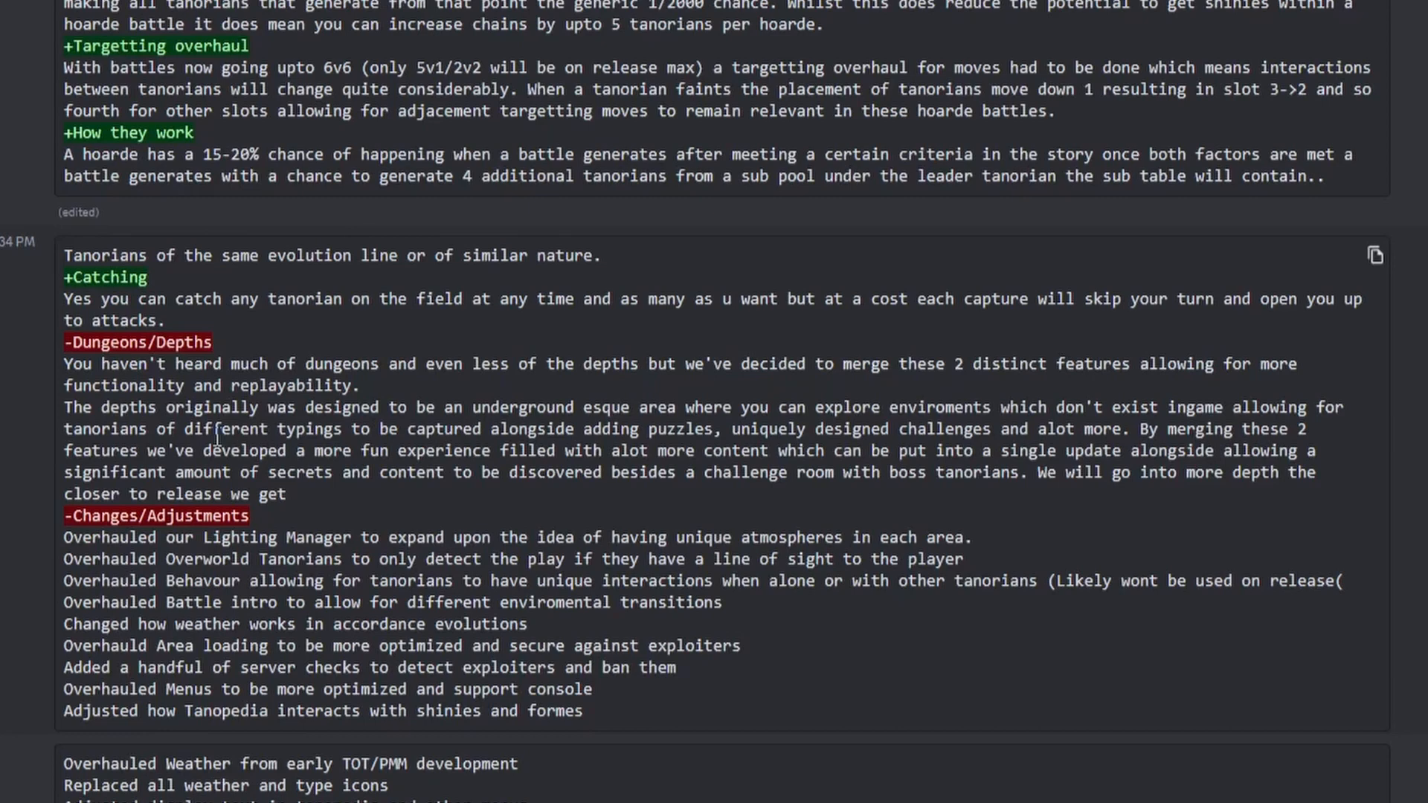
{"action": "mouse_move", "coordinate": [323, 429]}
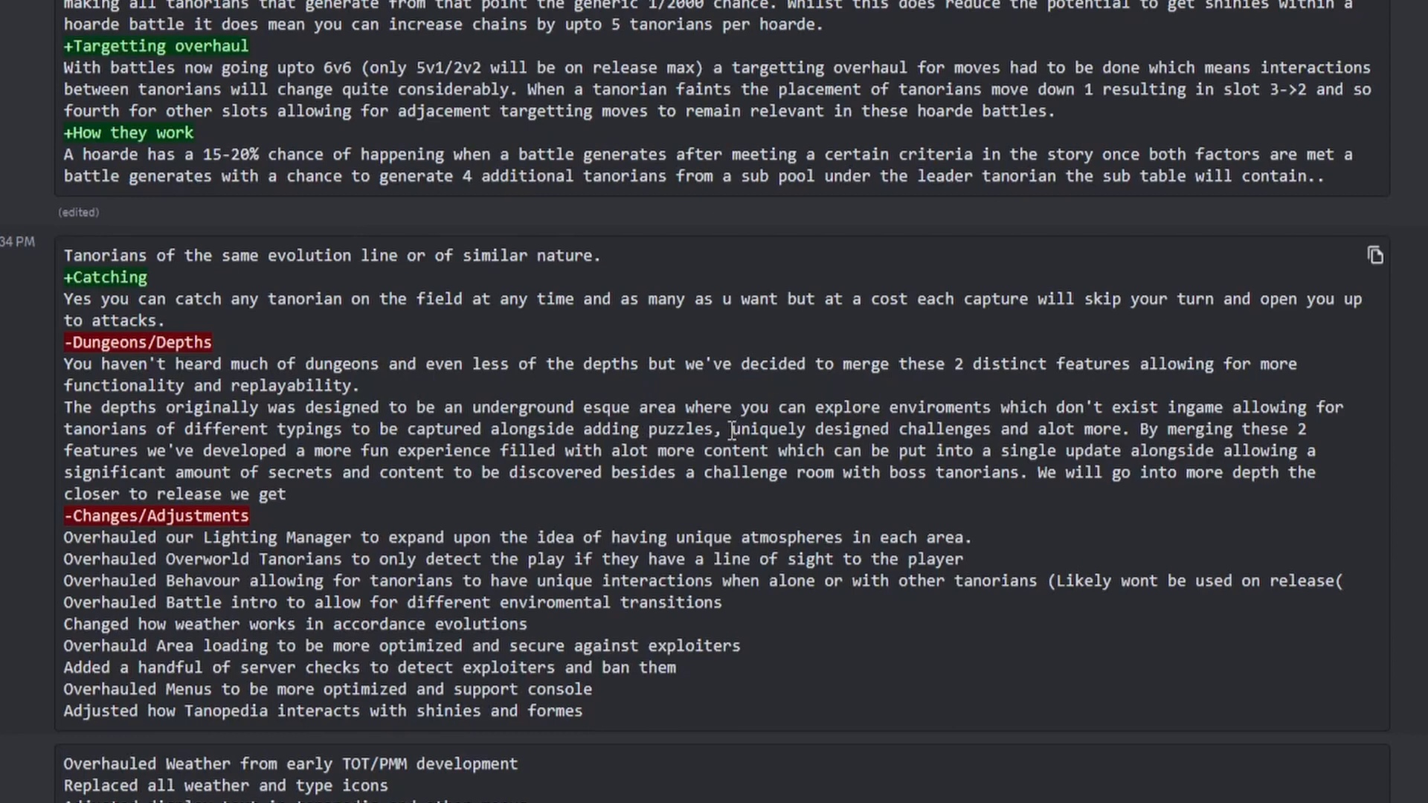
{"action": "mouse_move", "coordinate": [735, 435]}
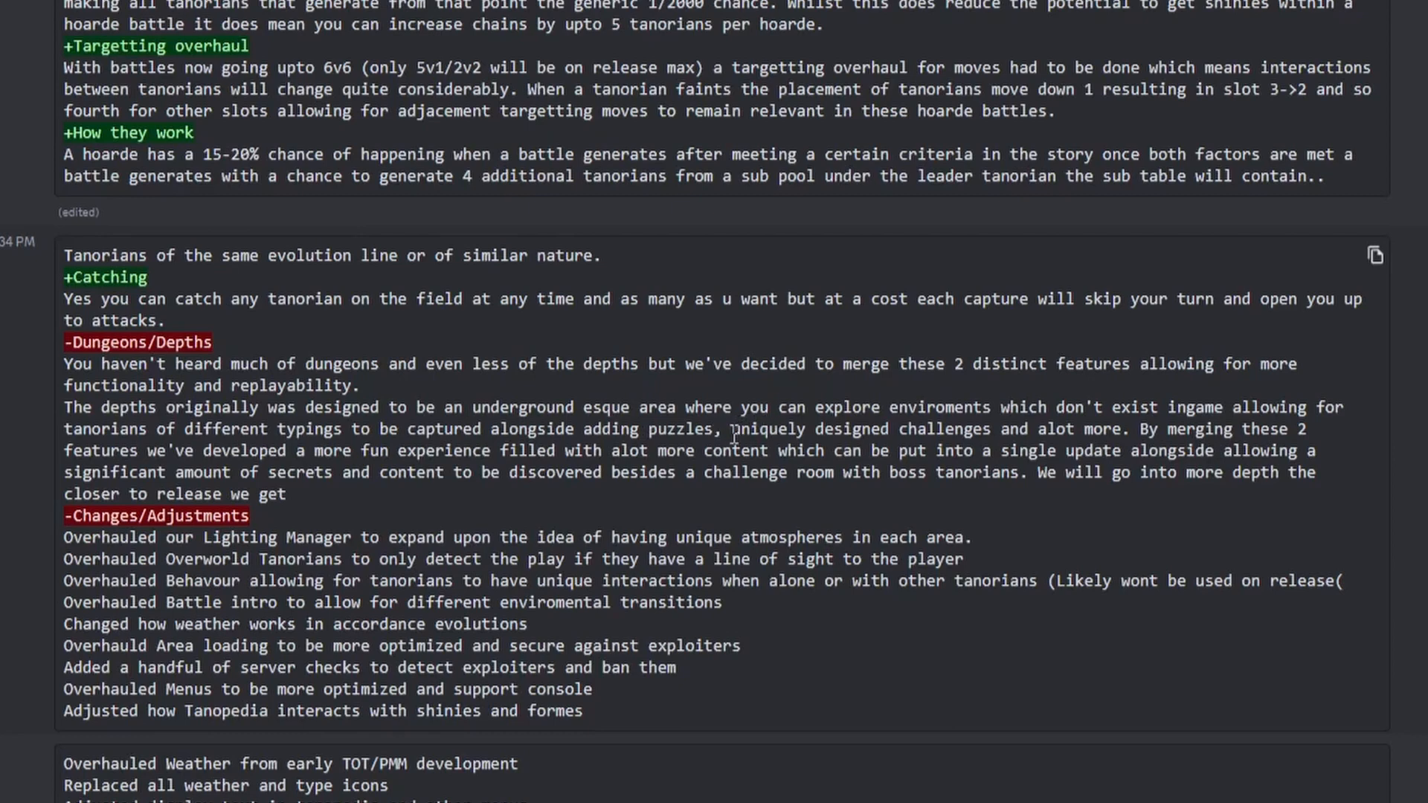
{"action": "mouse_move", "coordinate": [730, 437]}
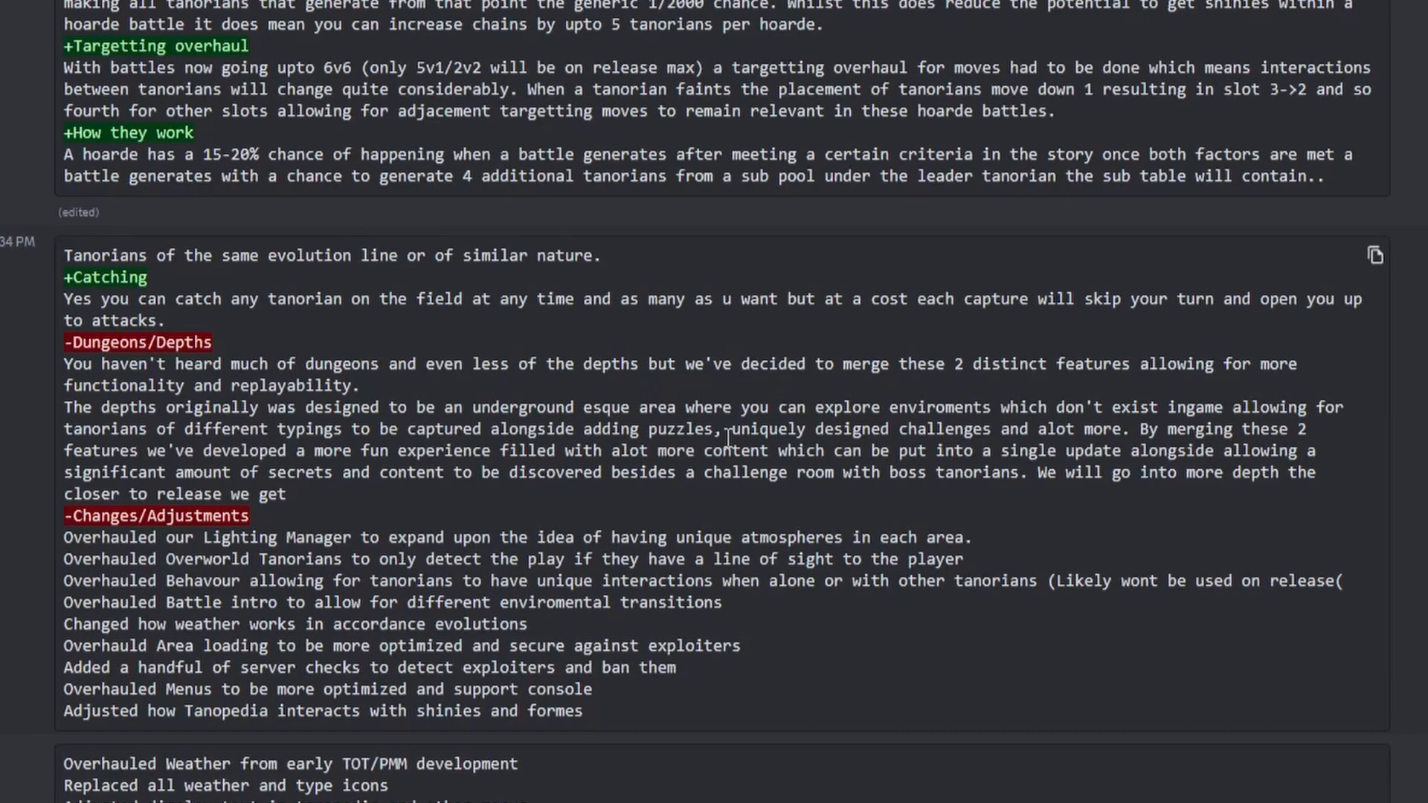
{"action": "mouse_move", "coordinate": [256, 441]}
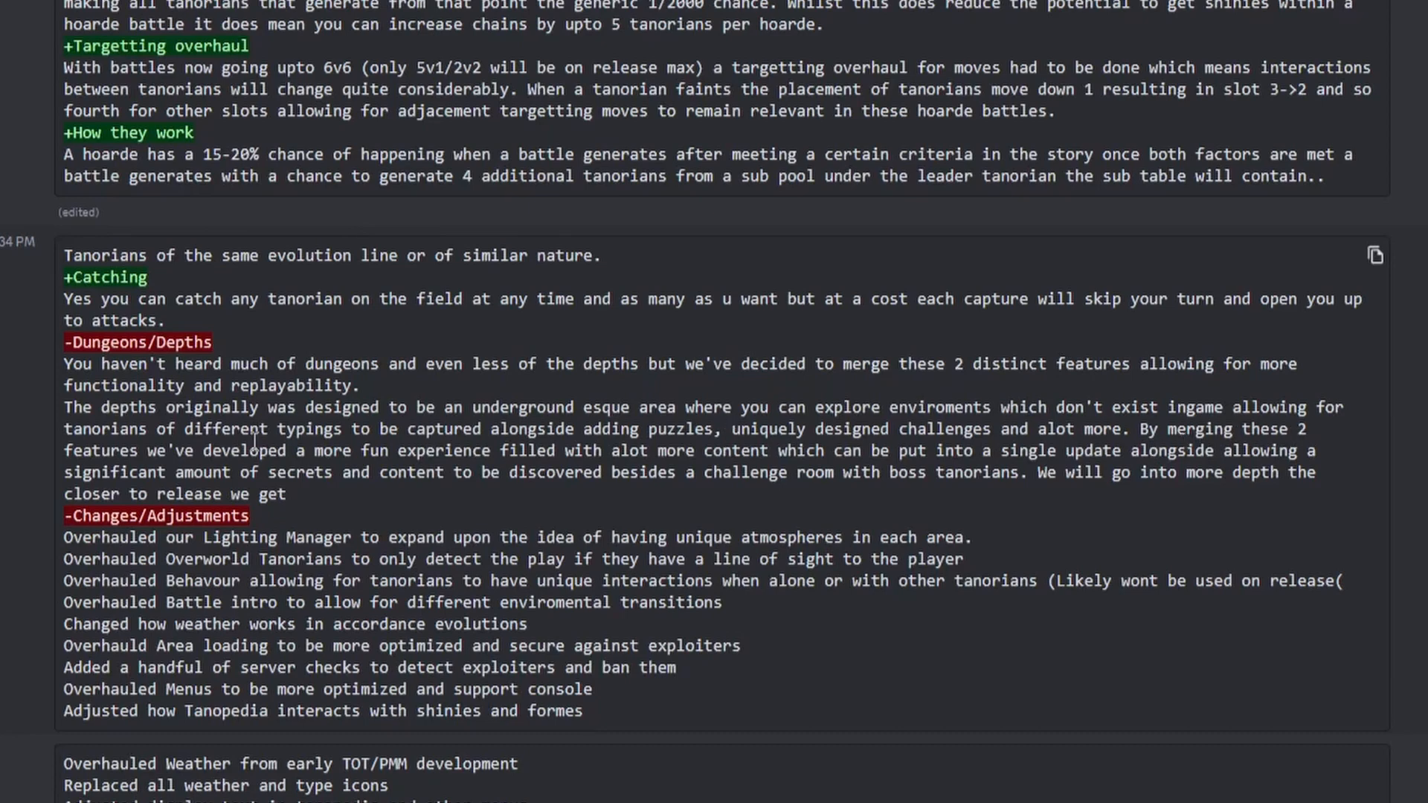
{"action": "mouse_move", "coordinate": [587, 456]}
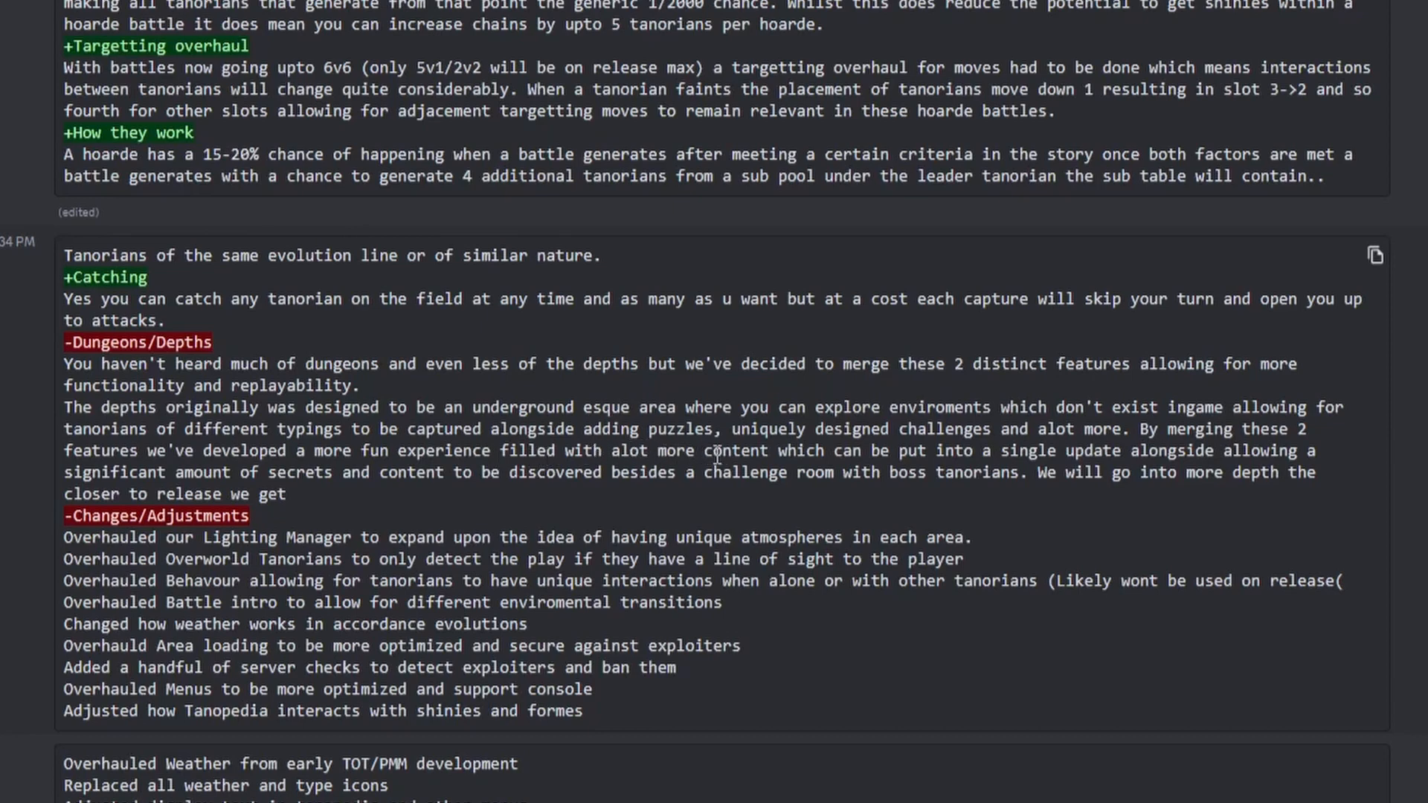
{"action": "mouse_move", "coordinate": [929, 470]}
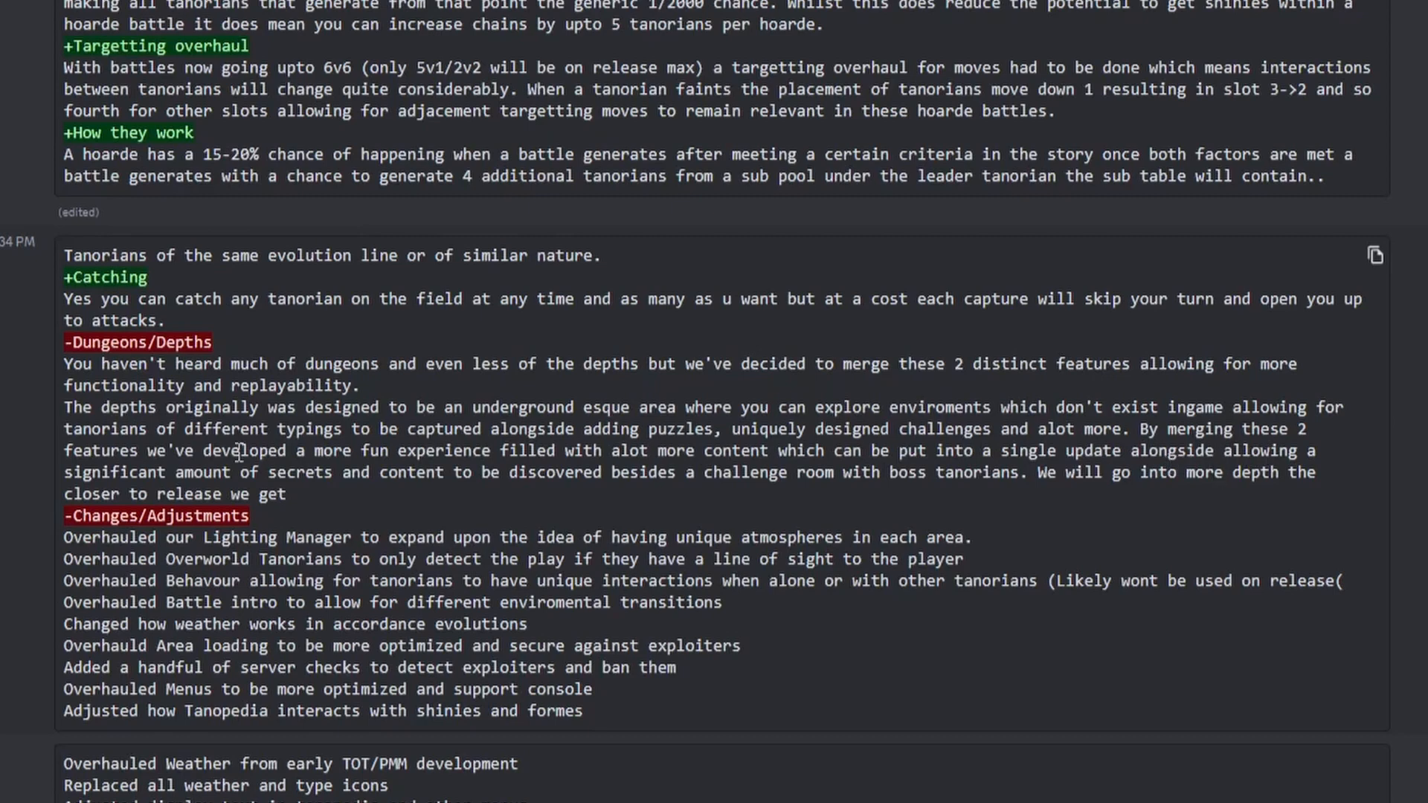
{"action": "mouse_move", "coordinate": [398, 517]}
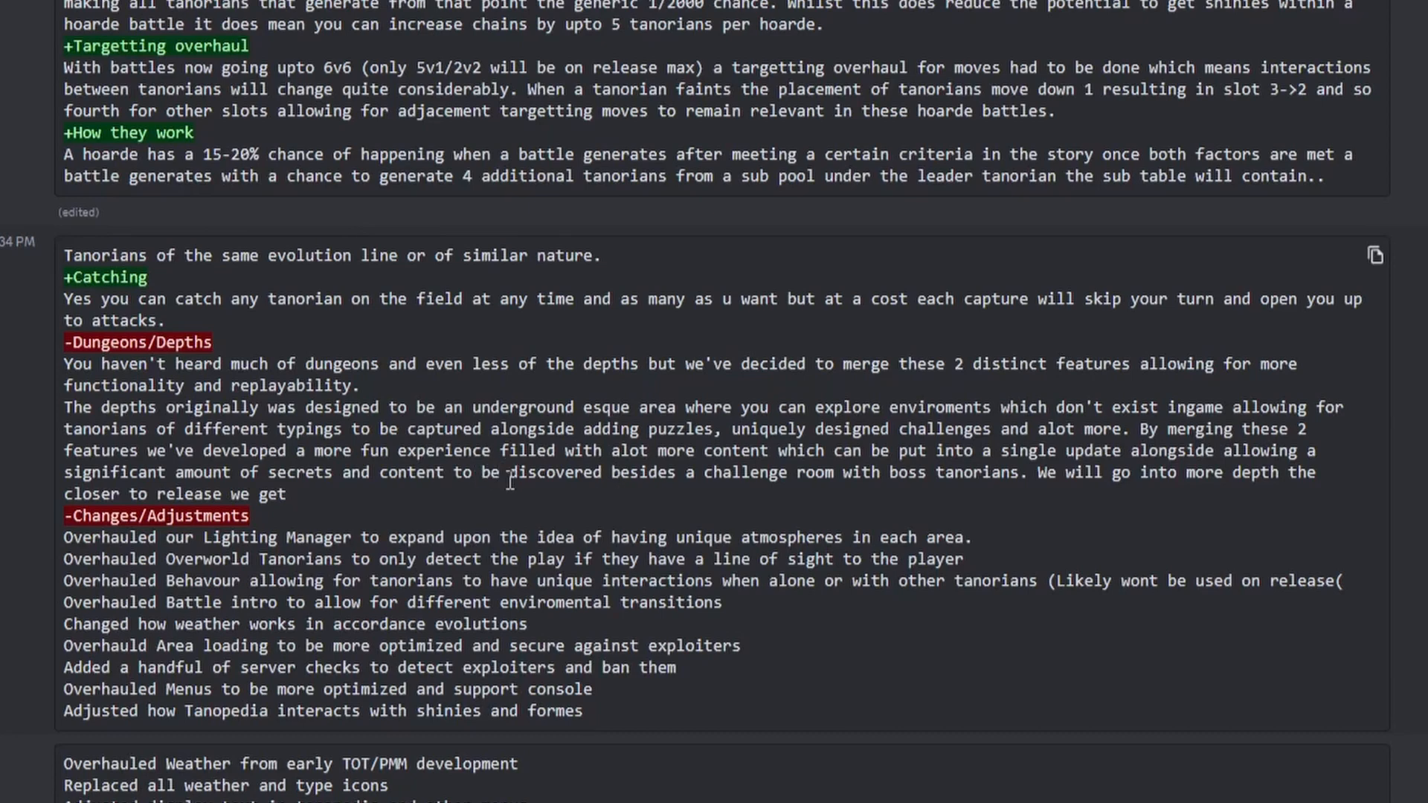
{"action": "mouse_move", "coordinate": [818, 491]}
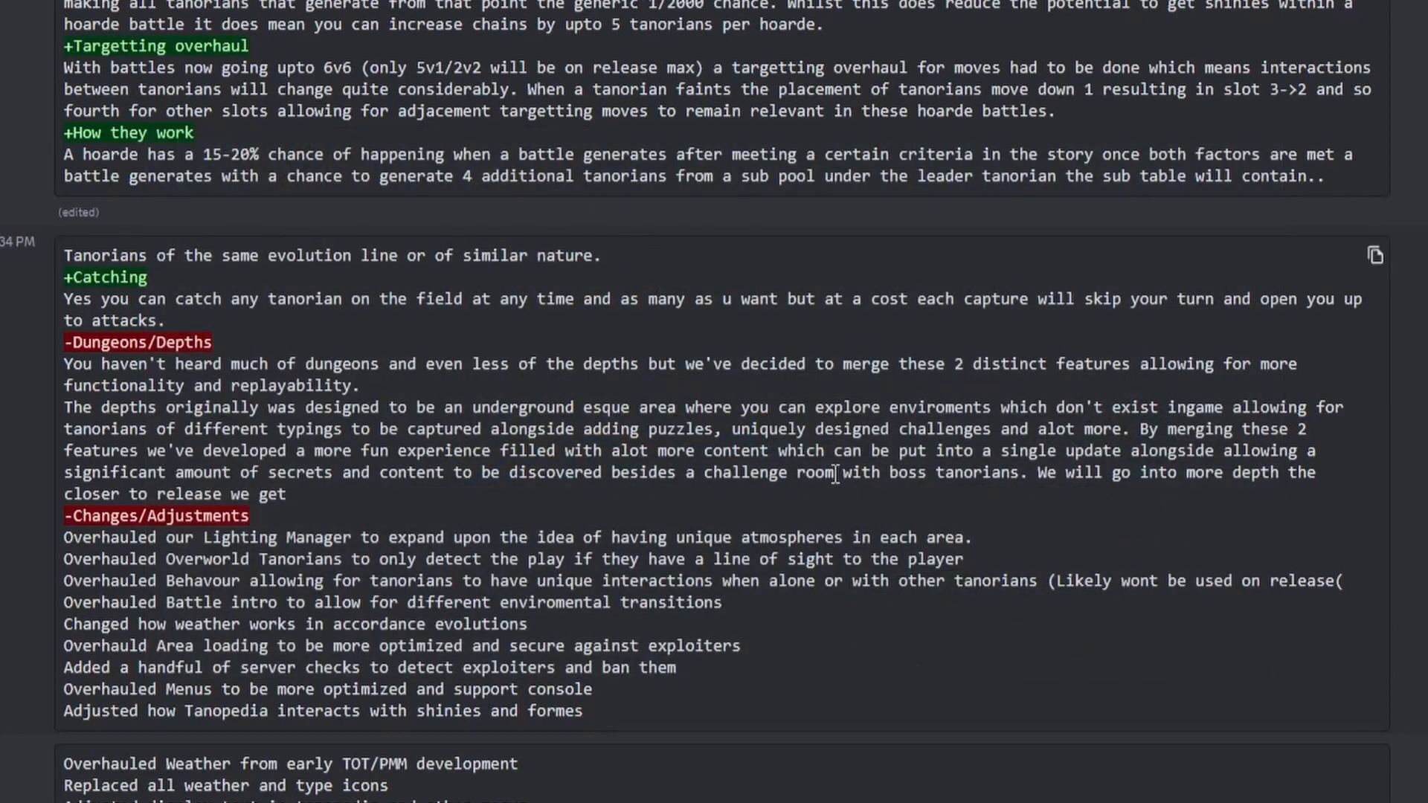
{"action": "mouse_move", "coordinate": [1159, 479]}
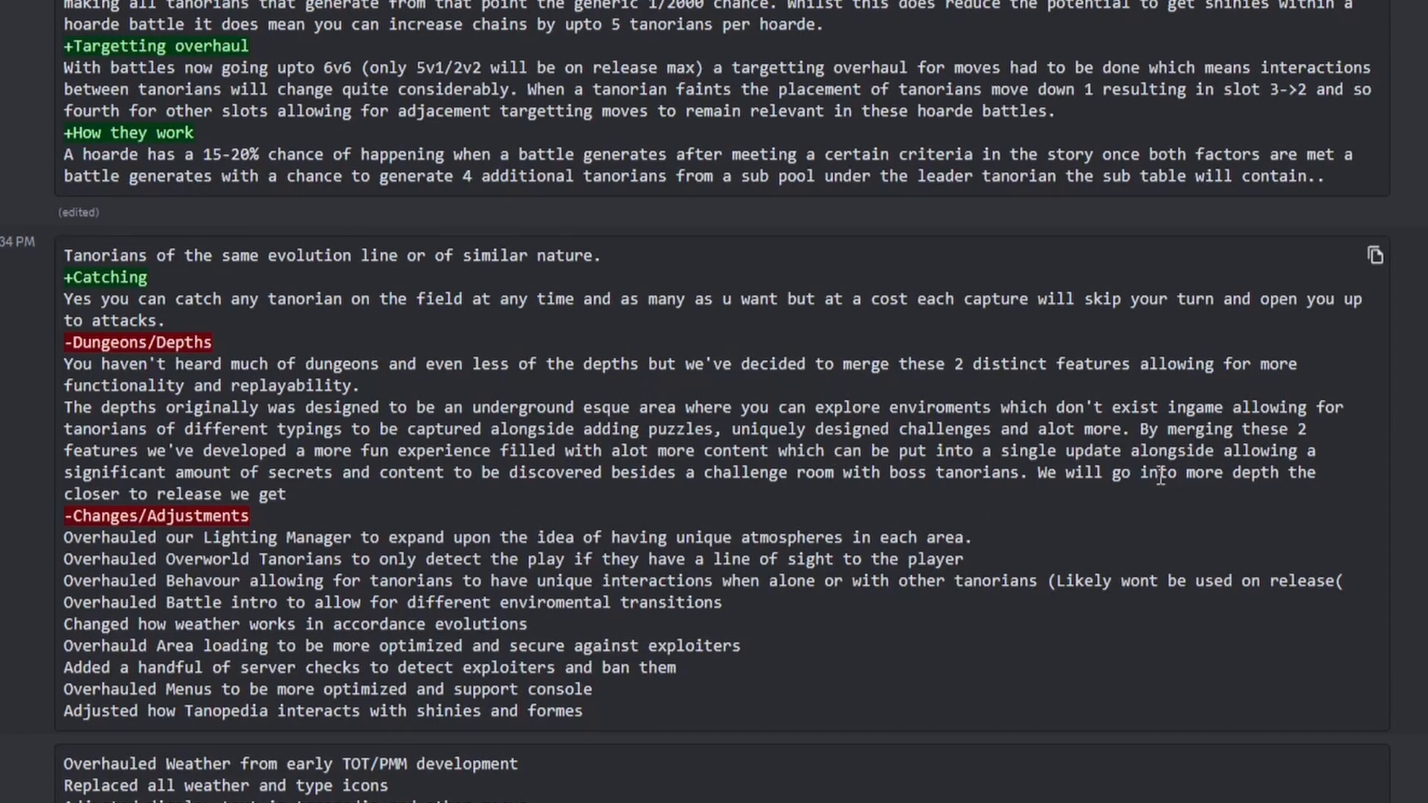
{"action": "mouse_move", "coordinate": [1211, 479]}
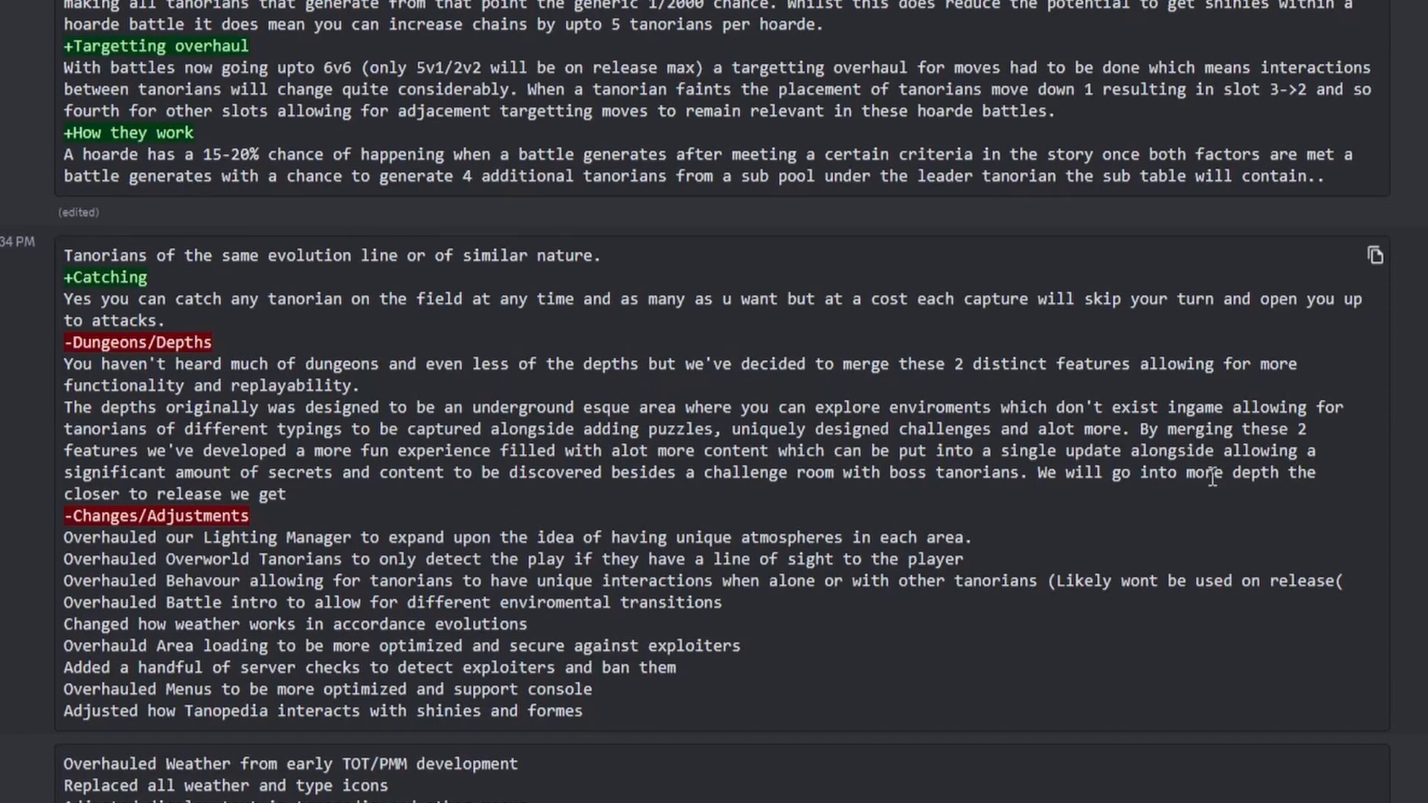
{"action": "mouse_move", "coordinate": [159, 473]}
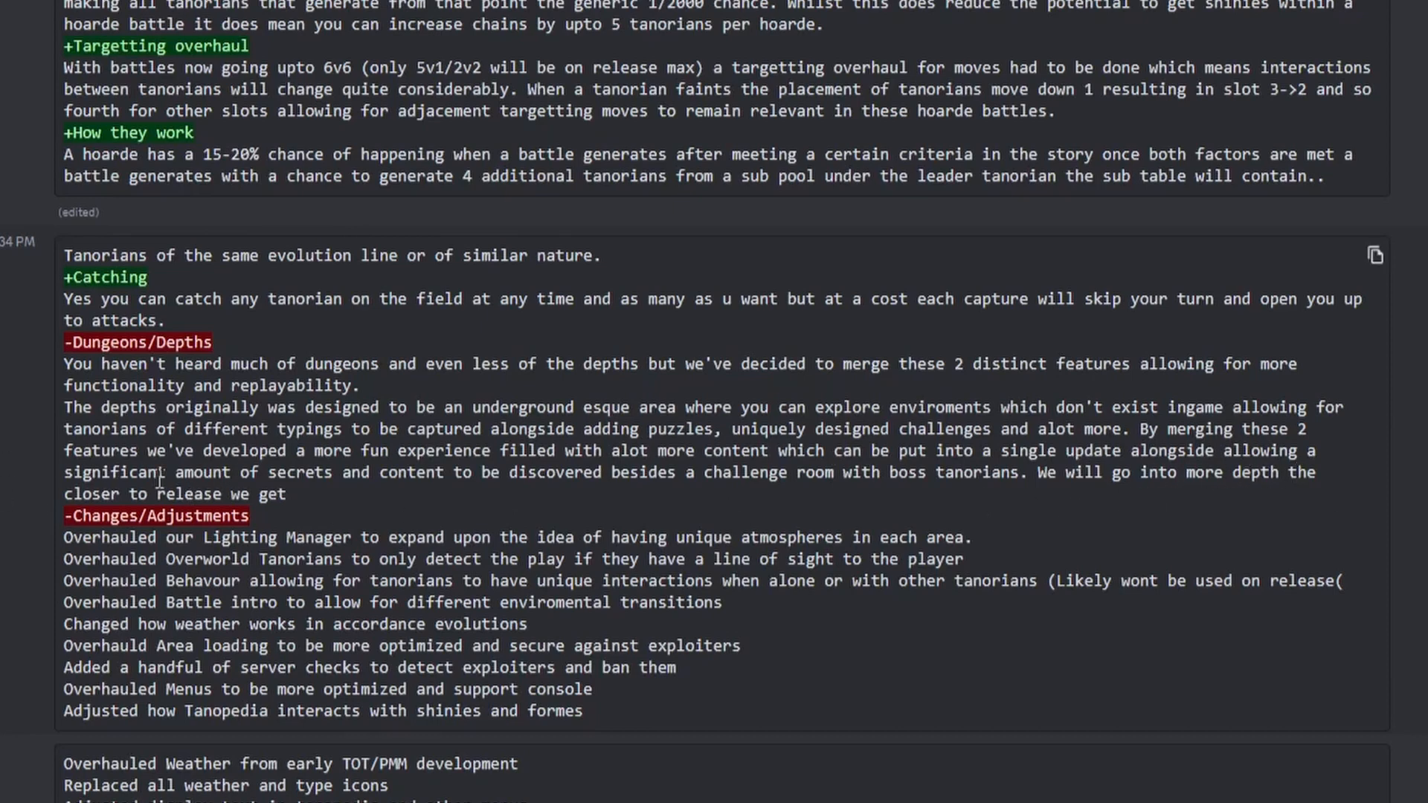